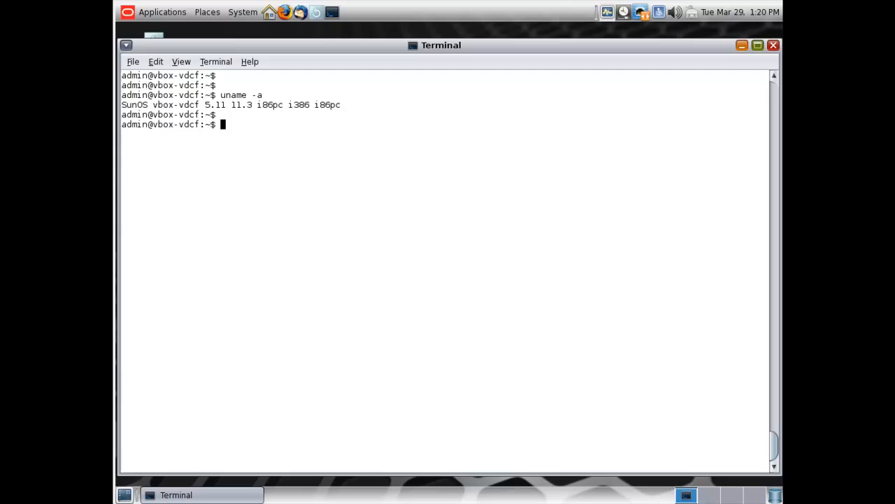
type("wget --")
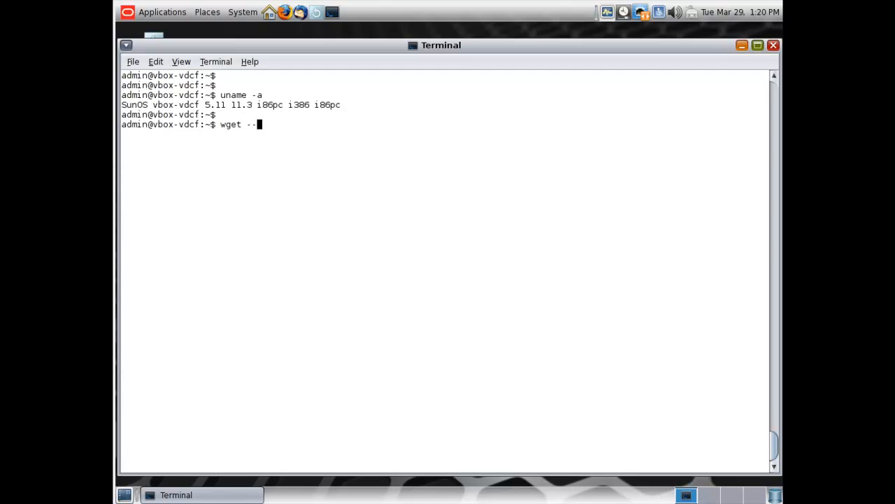
type("no-check-c")
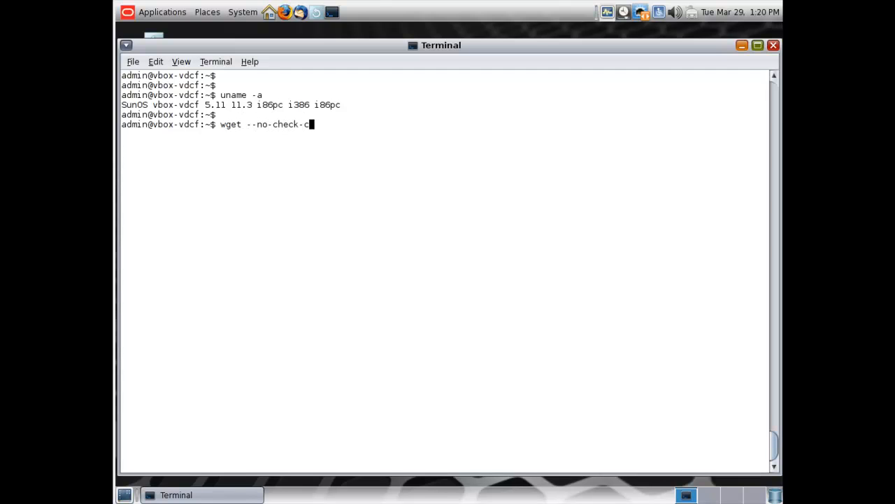
type("ertificate h")
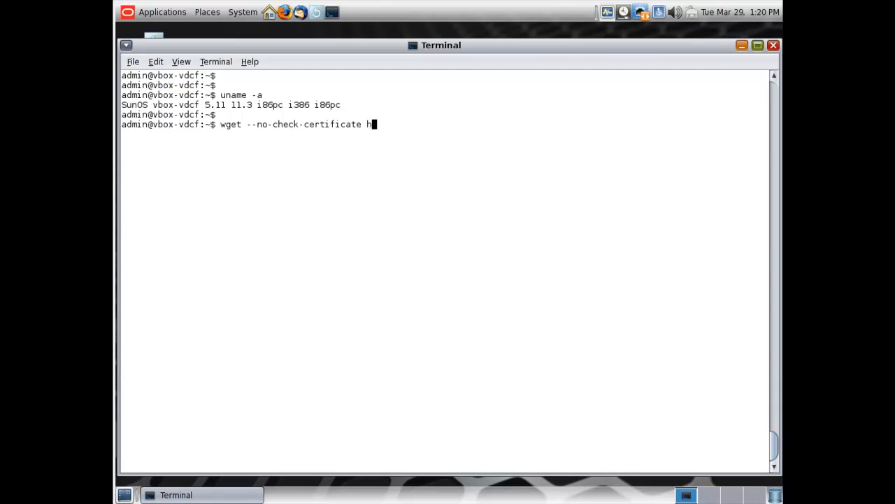
type("ttps://www.")
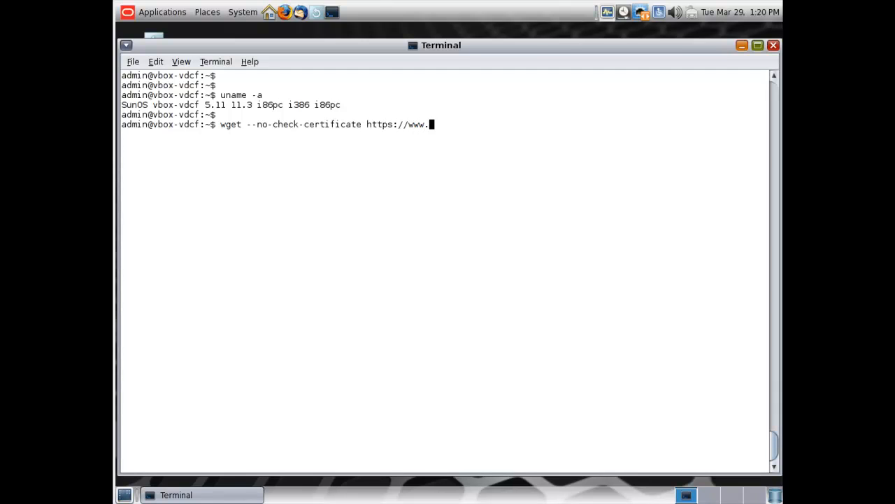
type("jomasoft.swis")
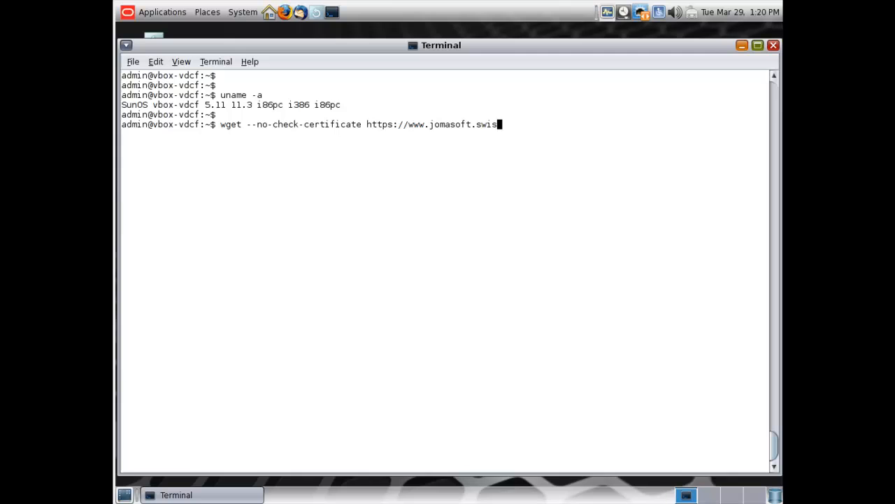
type("s/vdcf")
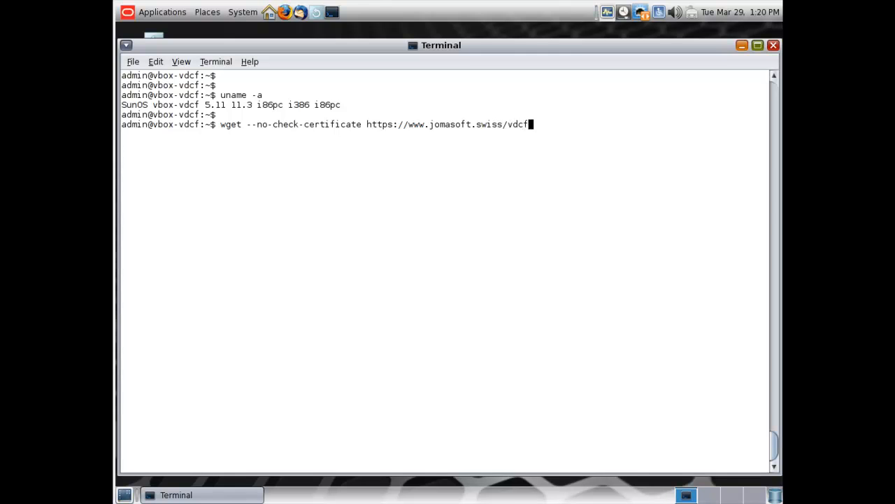
type("_free_installer")
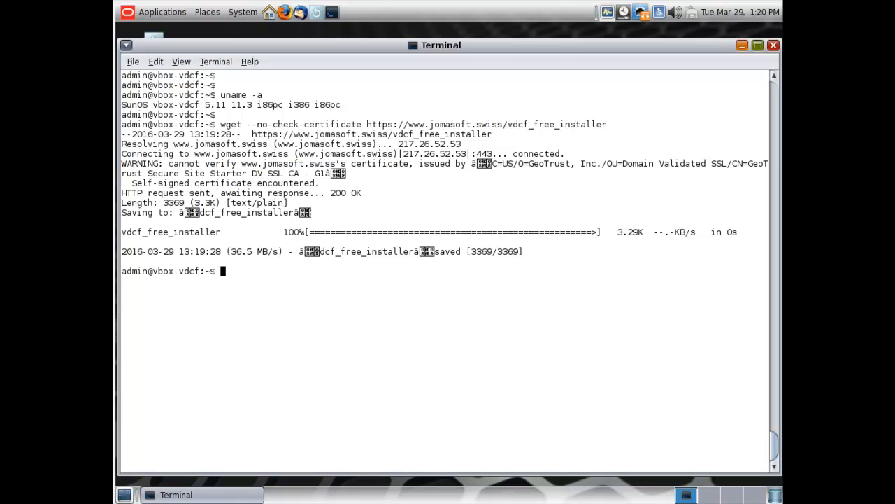
- As root, run ./vdcf_free_installer to install and configure VDCF
type("su")
type("chmod a+rx vdcf_free_installer")
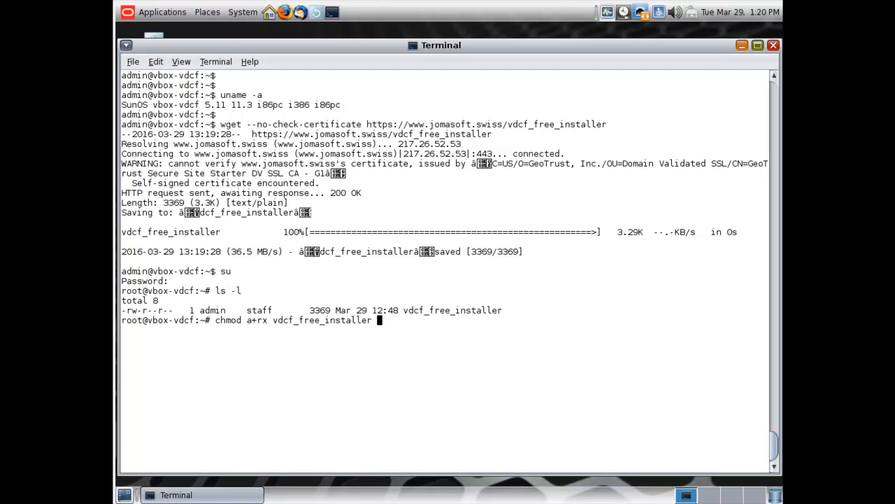
type("./")
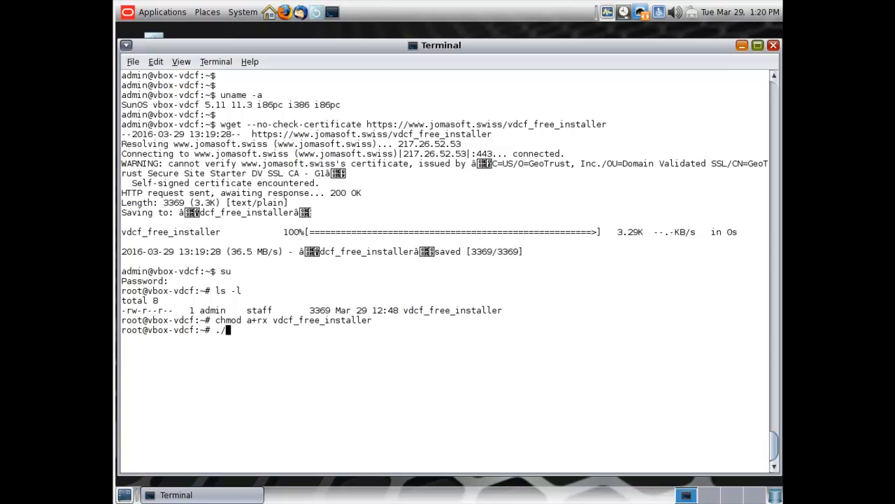
type("vdcf_free_installer")
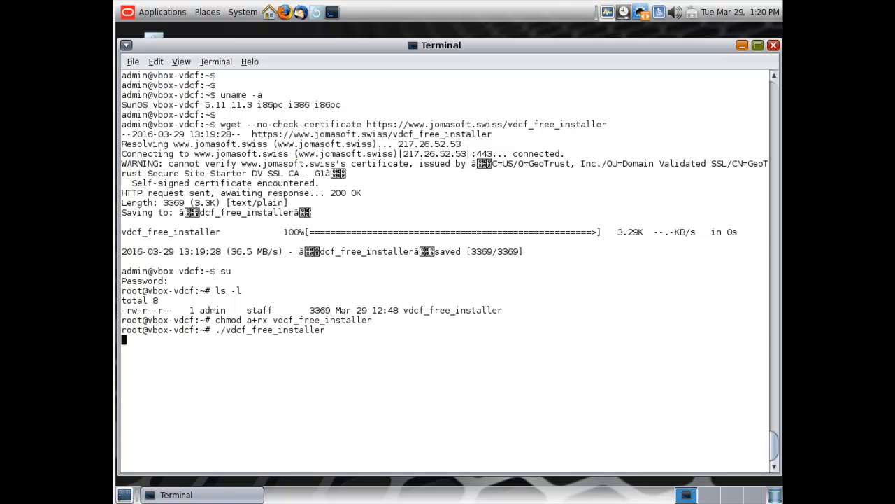
key("Return")
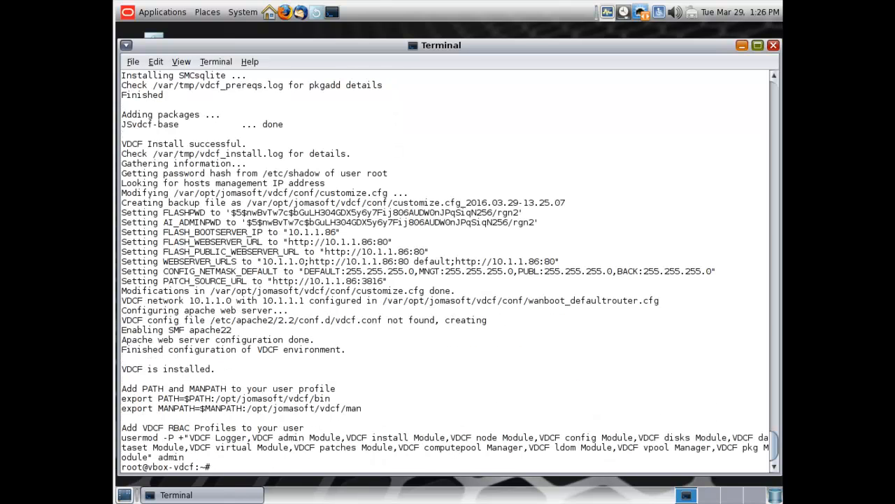
- Grant admin the suggested VDCF RBAC profiles with usermod and add VDCF bin to PATH
type("usermod")
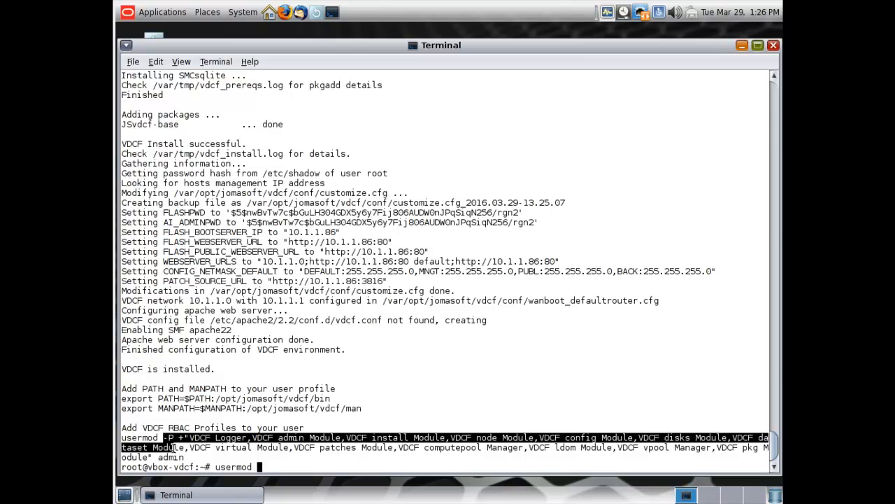
right_click(481, 393)
type("export PATH=")
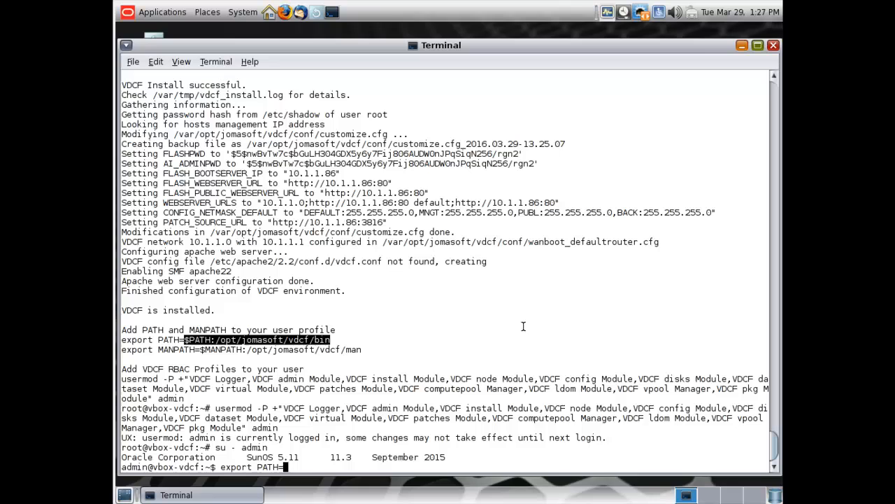
right_click(549, 381)
type("export MANPATH=$")
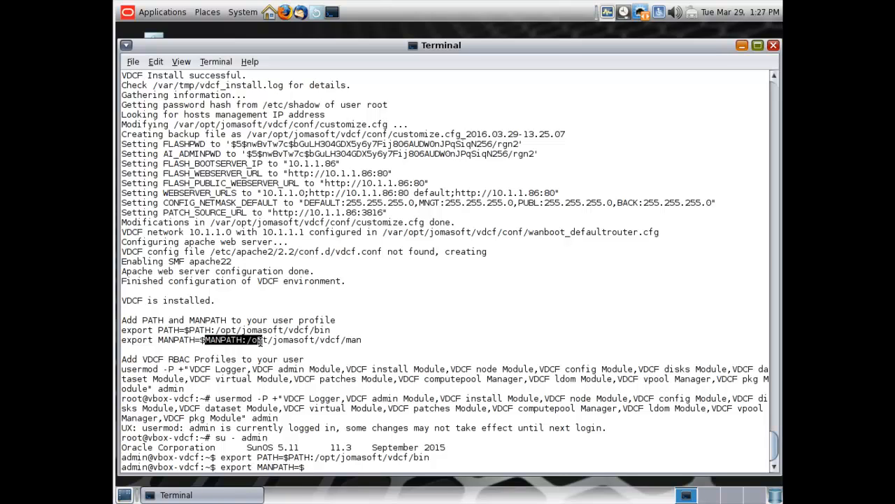
- Add the suggested VDCF man directory to MANPATH and view the vdcf manual page
right_click(439, 346)
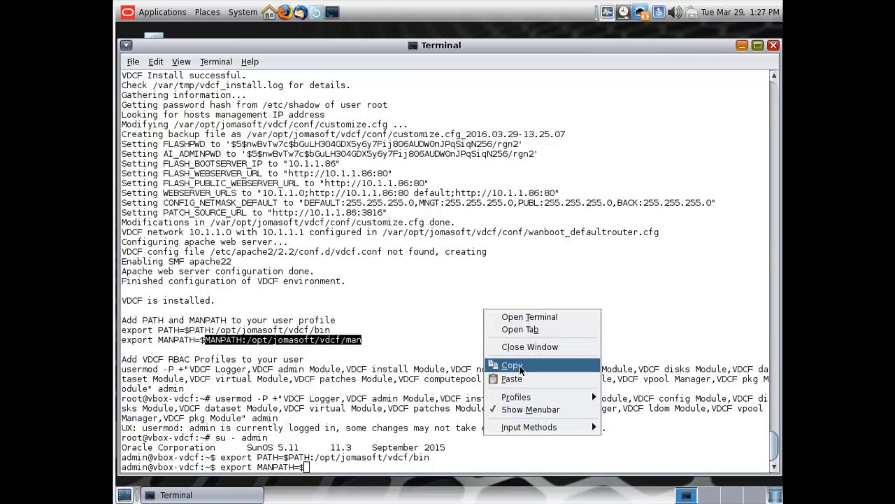
left_click(511, 365)
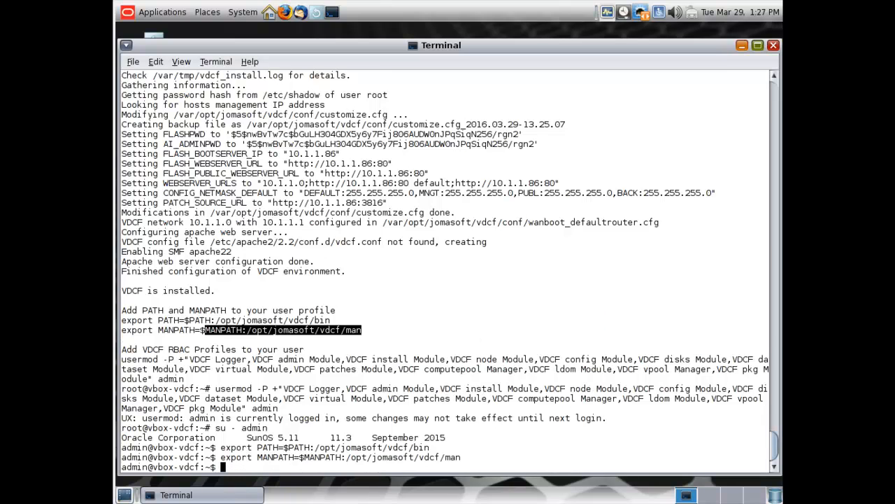
type("man vdcf")
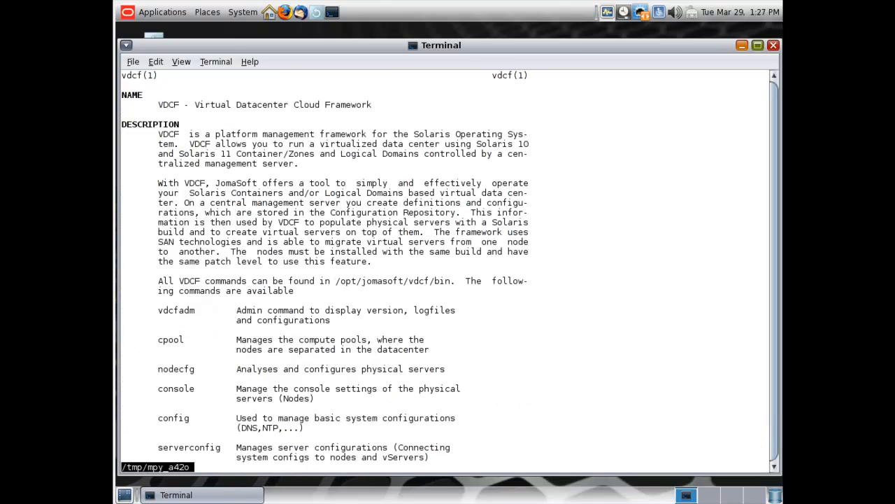
scroll("down", 3)
type("ssh v")
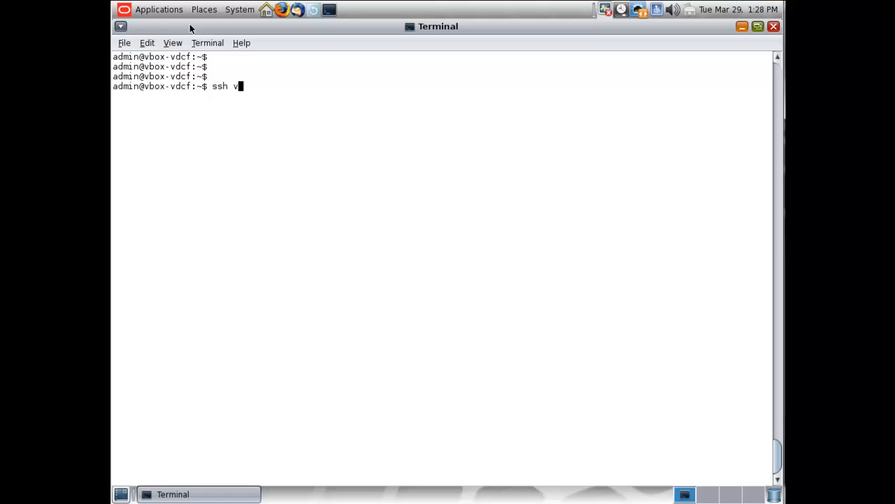
key("Return")
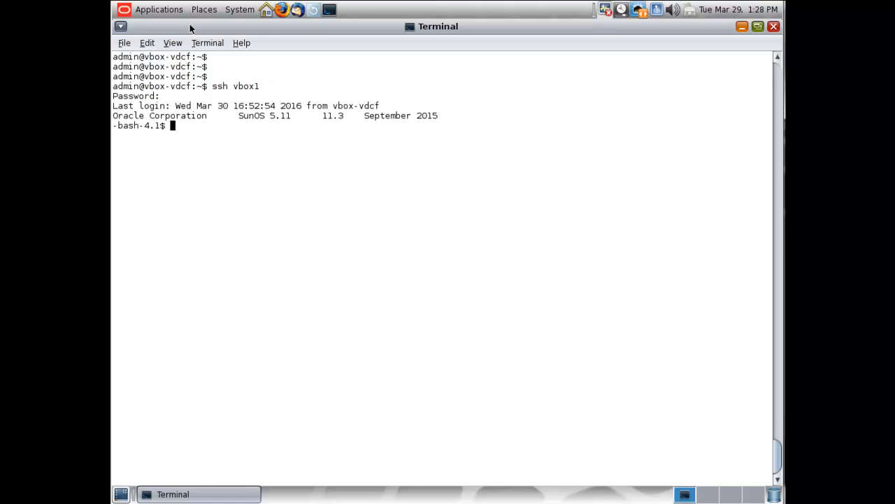
type("su")
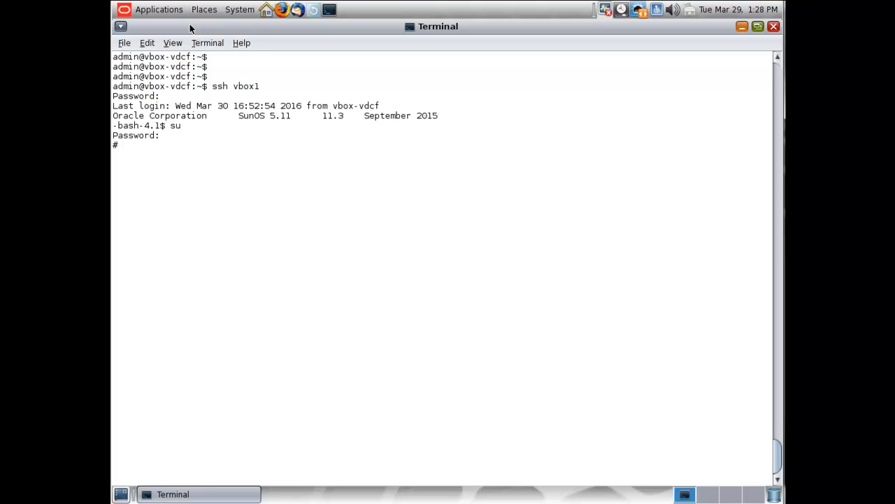
type("pkgadd -d")
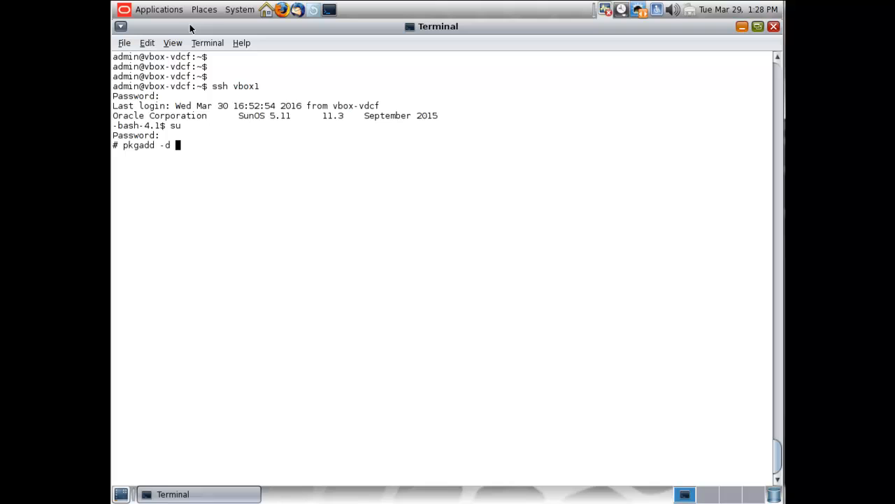
type("http")
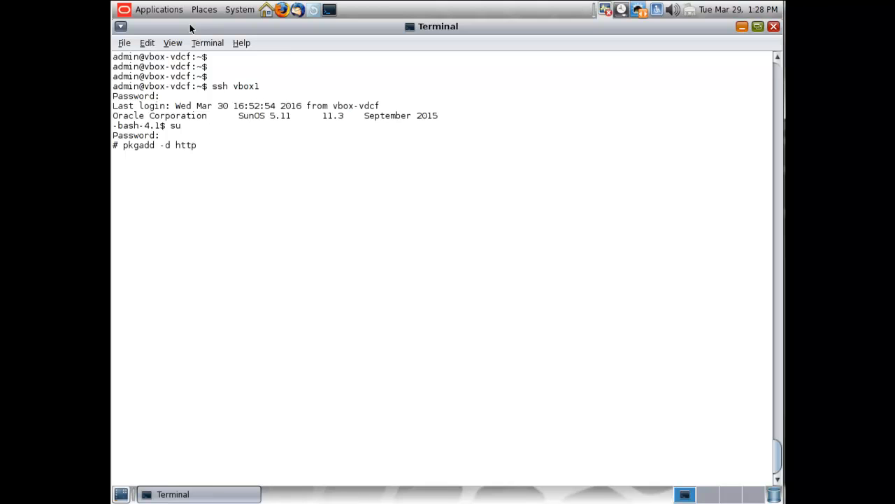
type("://v")
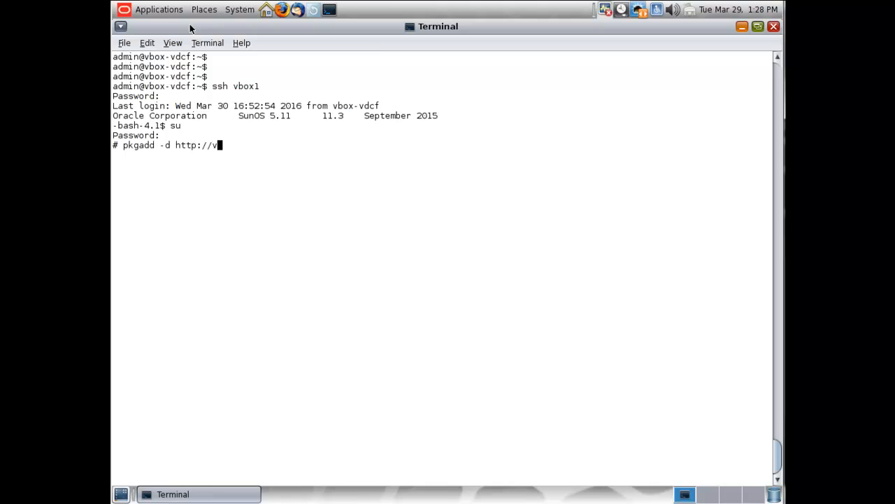
type("box-vdcf/pk")
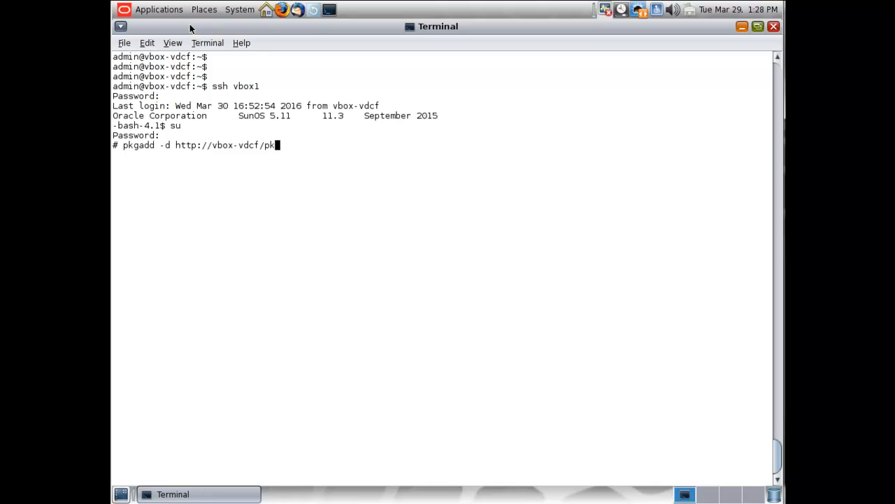
type("/$(u")
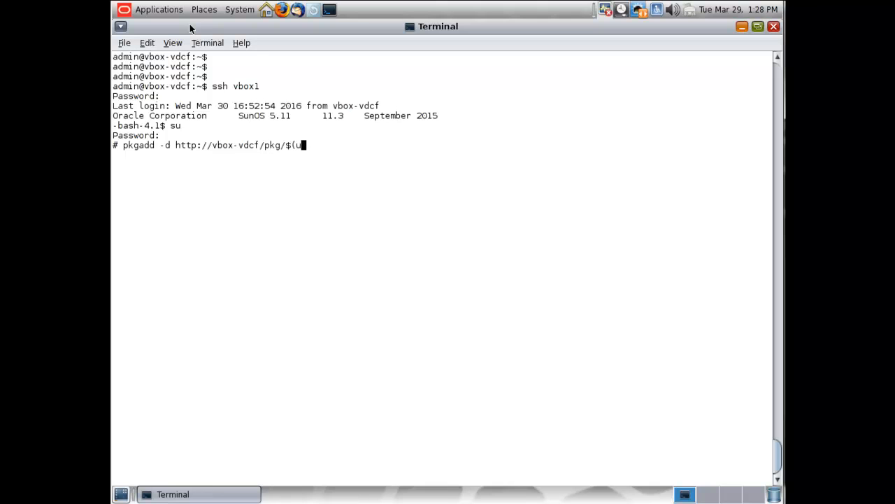
type("name -p)")
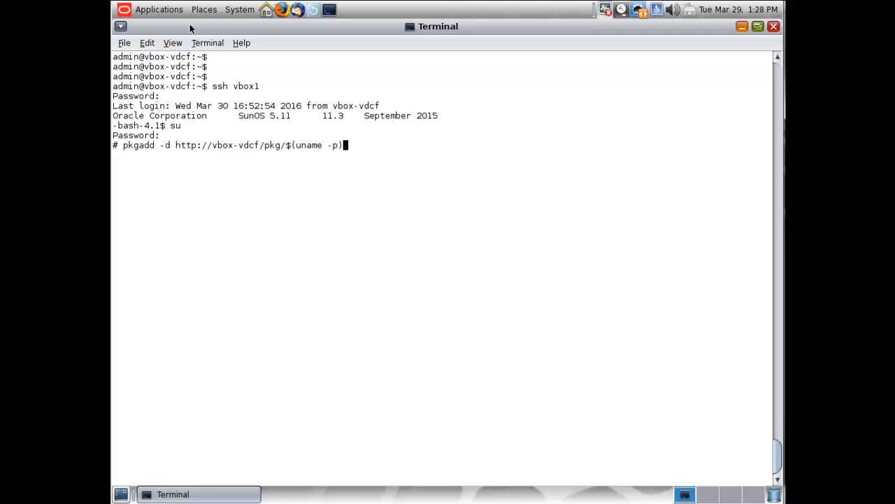
type("/")
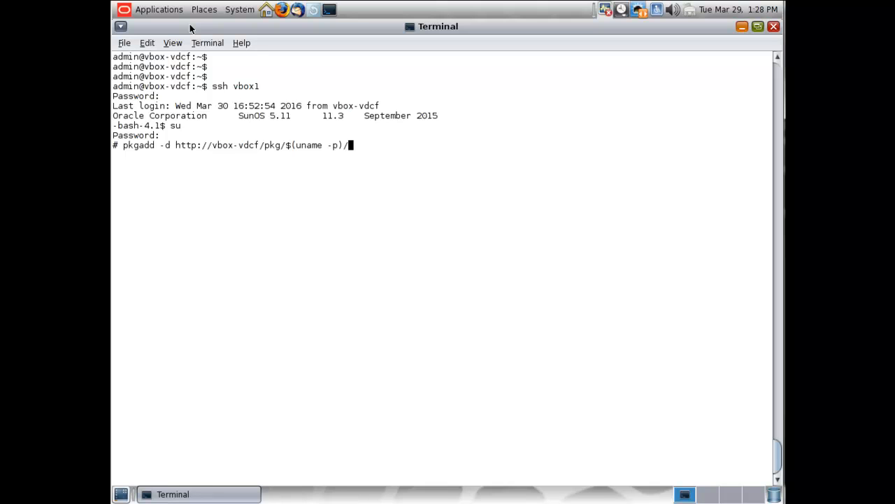
type("JSvdcf-")
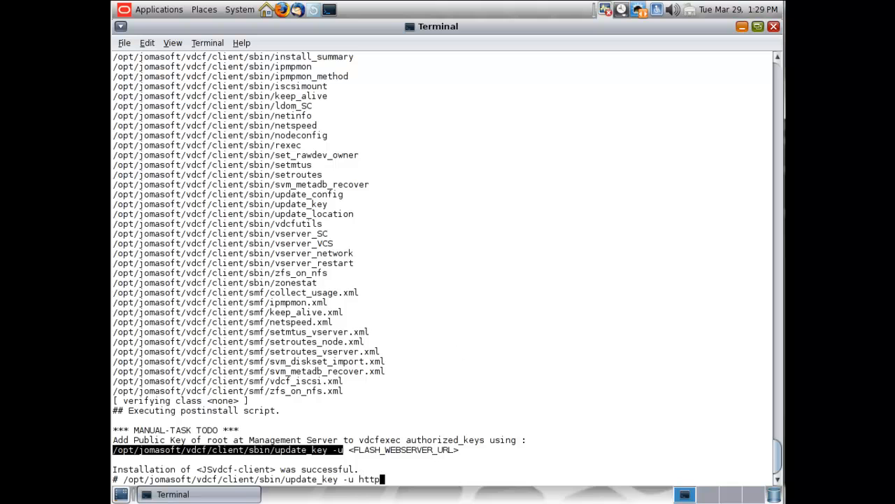
type("://v")
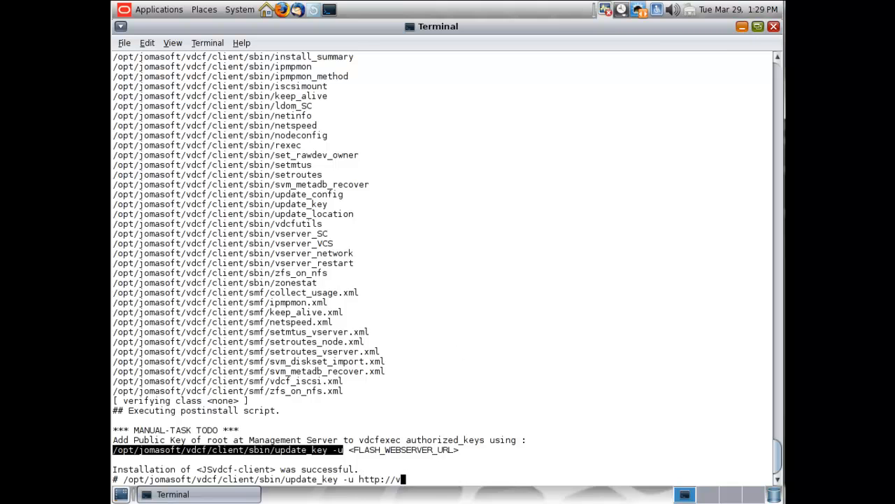
key("Return")
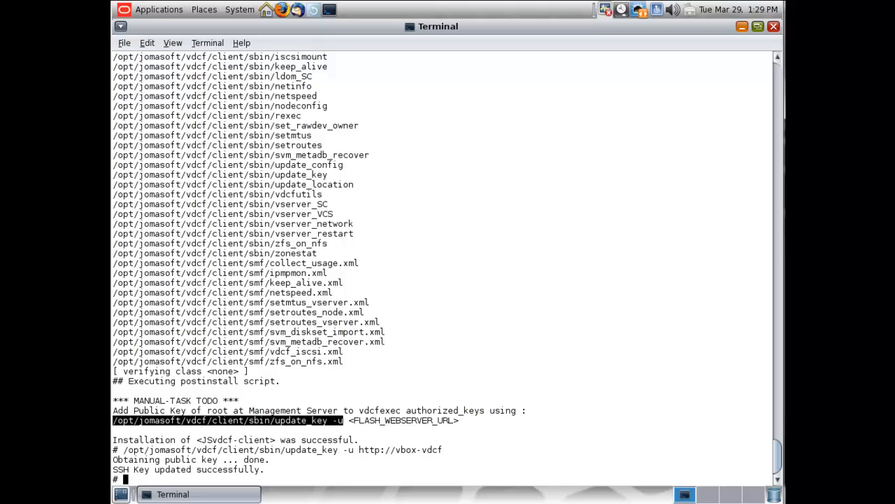
type("exit")
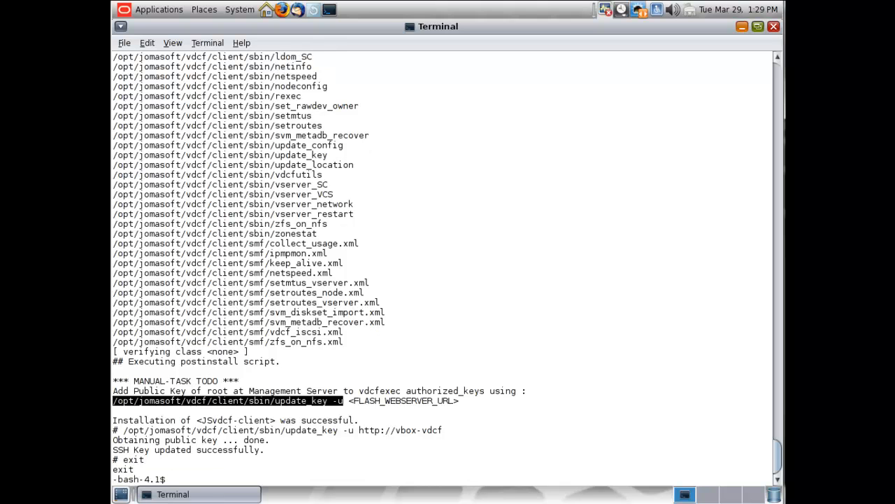
type("exit")
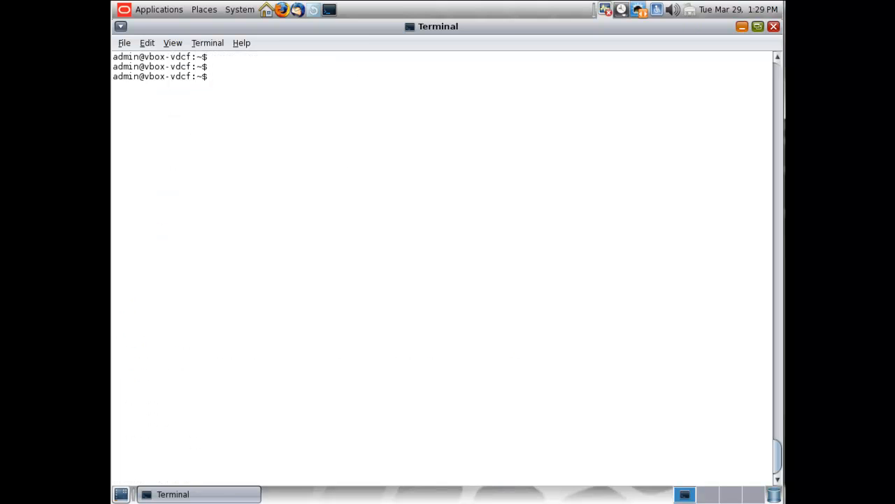
- Run node -c import name=vbox1 and display vbox1's ACTIVE node details
type("node -c import")
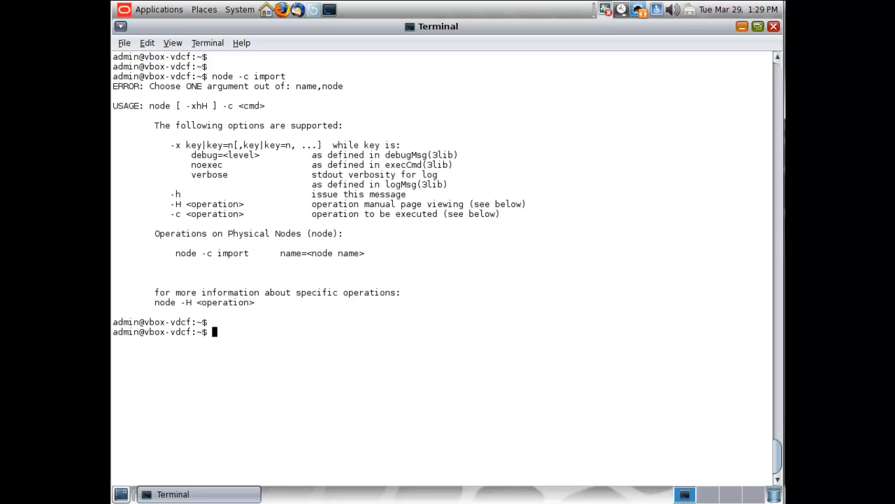
type("node -c")
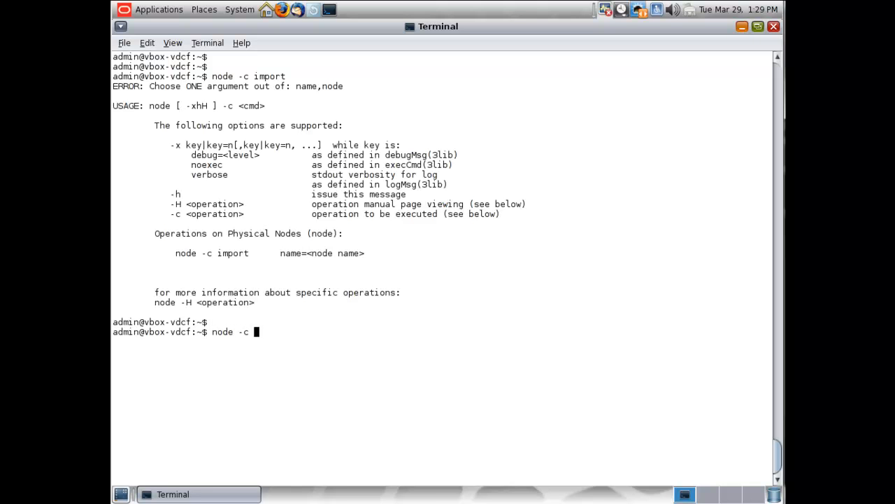
type("import name=vbox1")
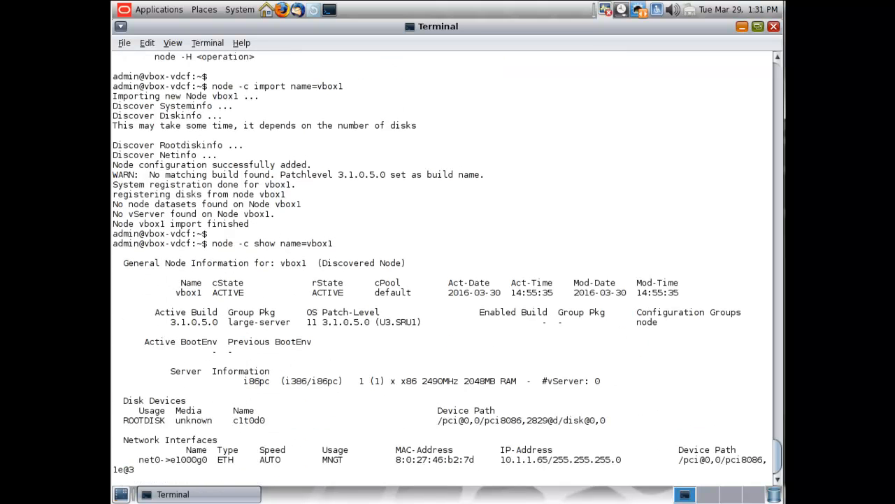
key("Return")
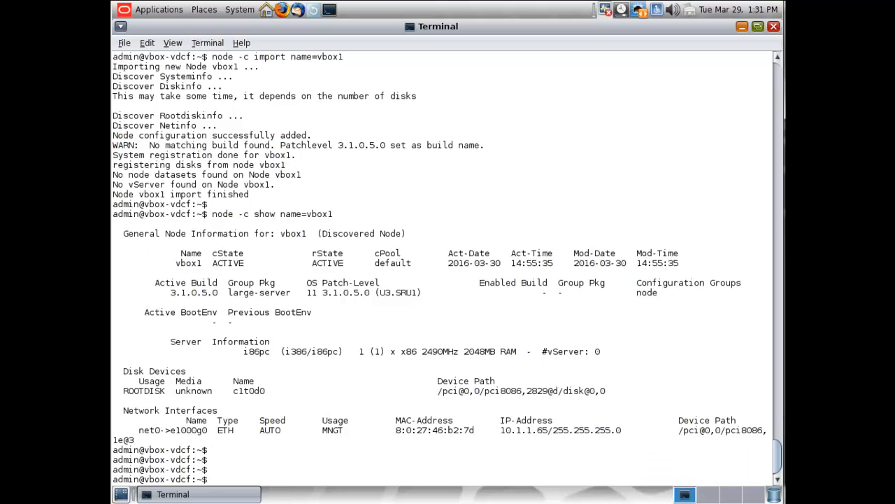